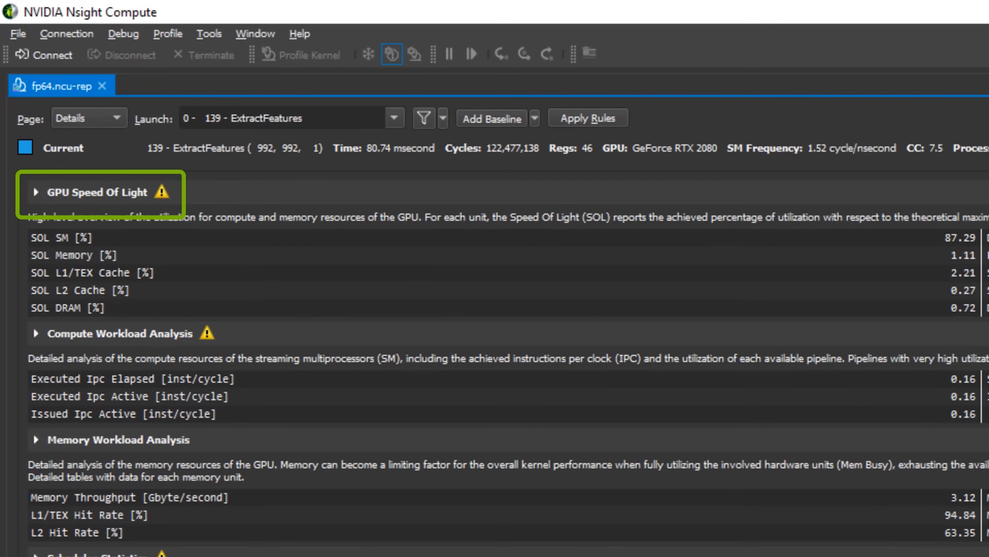
Expand the GPU Speed Of Light section of the fp64 report
left_click(48, 192)
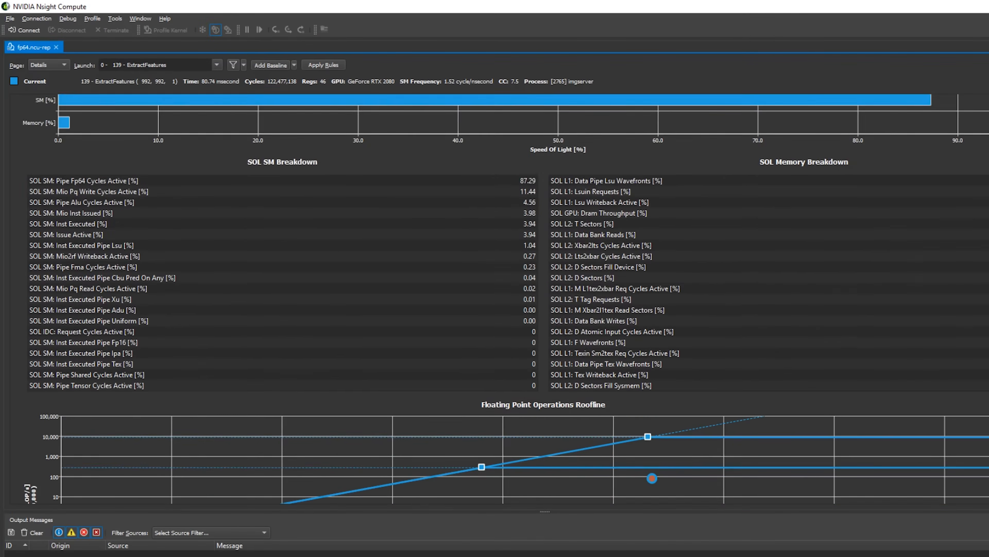
Bring the fp64 Floating Point Operations Roofline chart fully into view
scroll("down", 3)
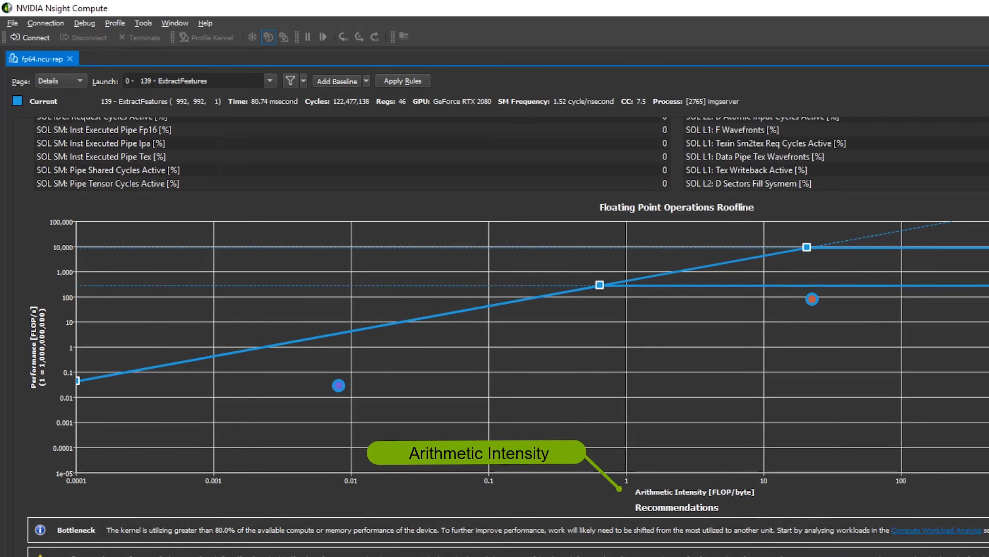
mouse_move(48, 273)
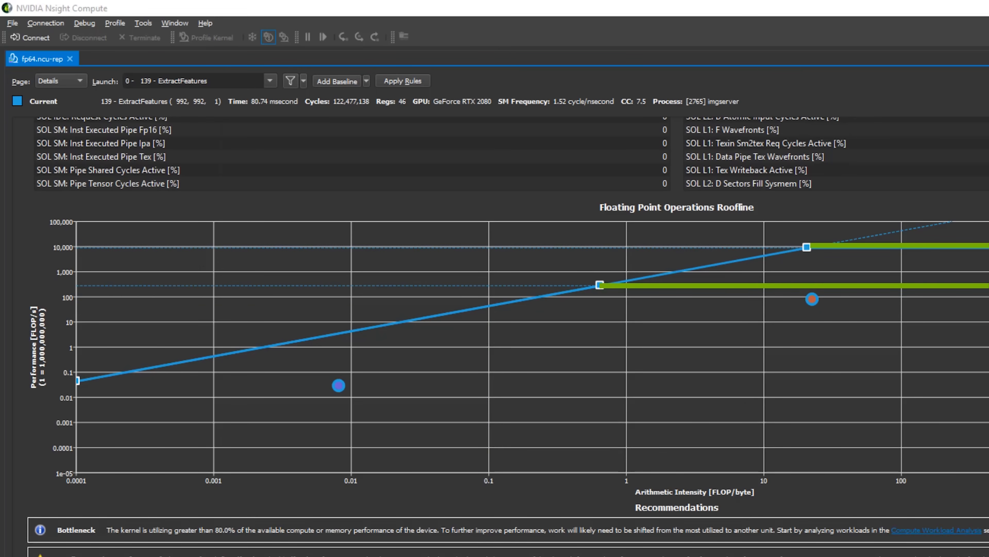
mouse_move(808, 247)
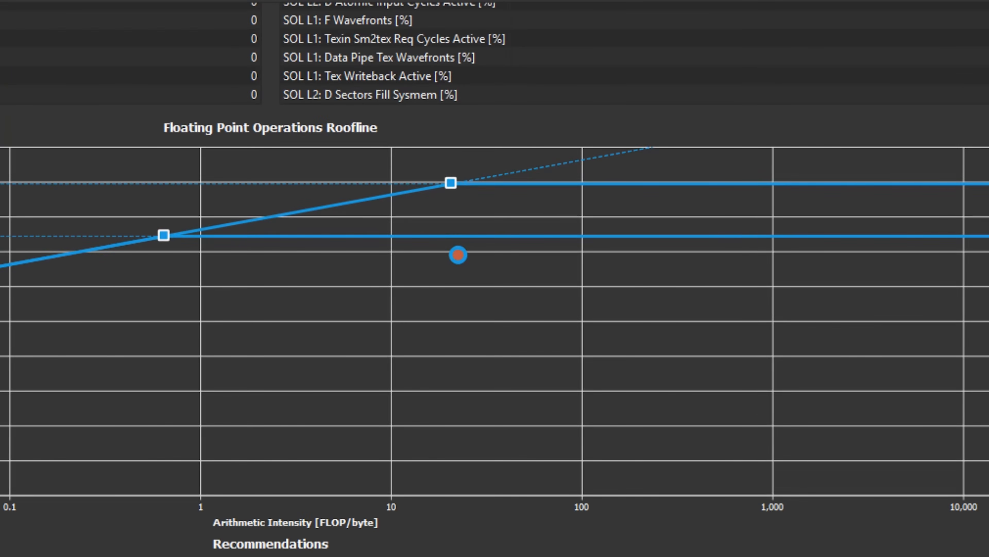
Show the fp32 report with the fp64 run as Baseline 1 on the roofline
left_click(459, 255)
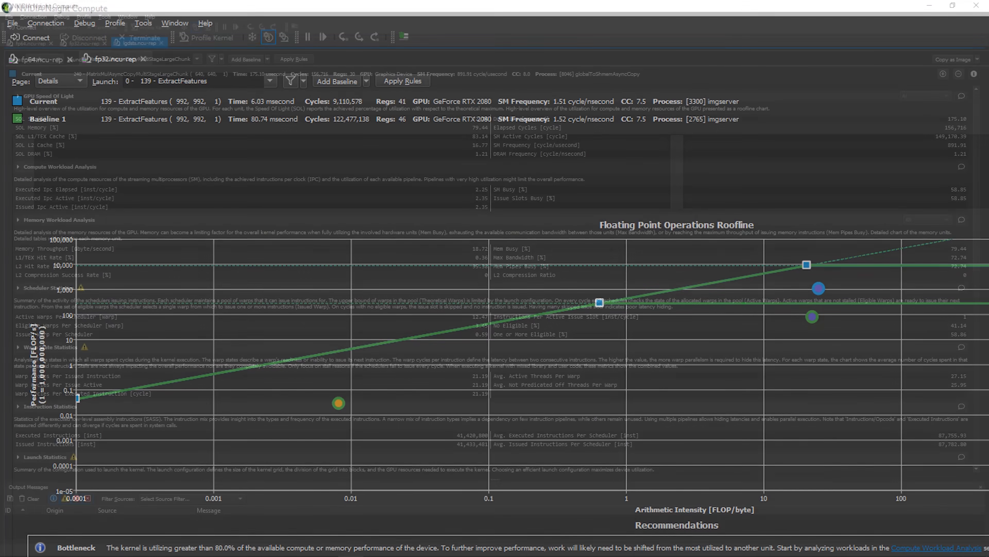
Expand Memory Workload Analysis in the lgdsts report and reveal its Memory Chart
left_click(262, 82)
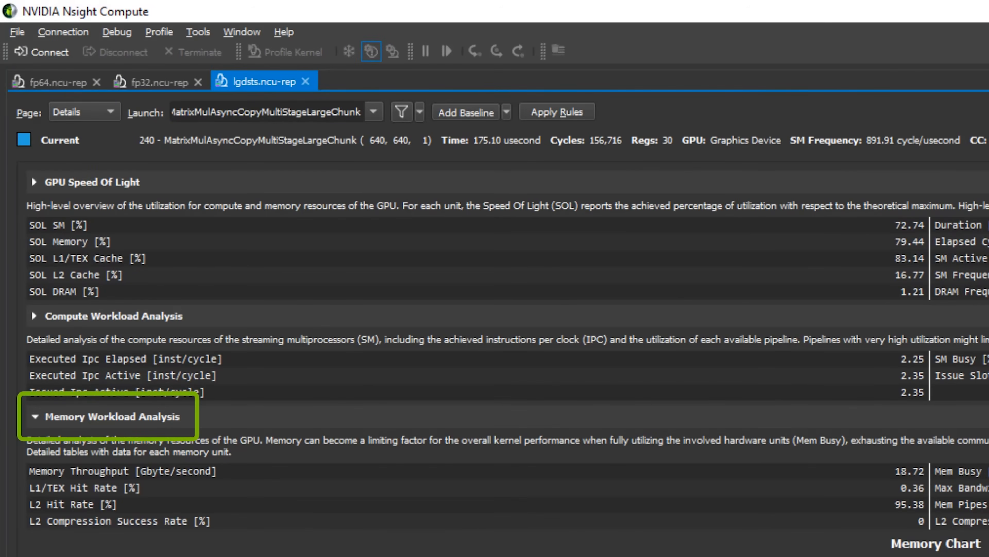
scroll("down", 3)
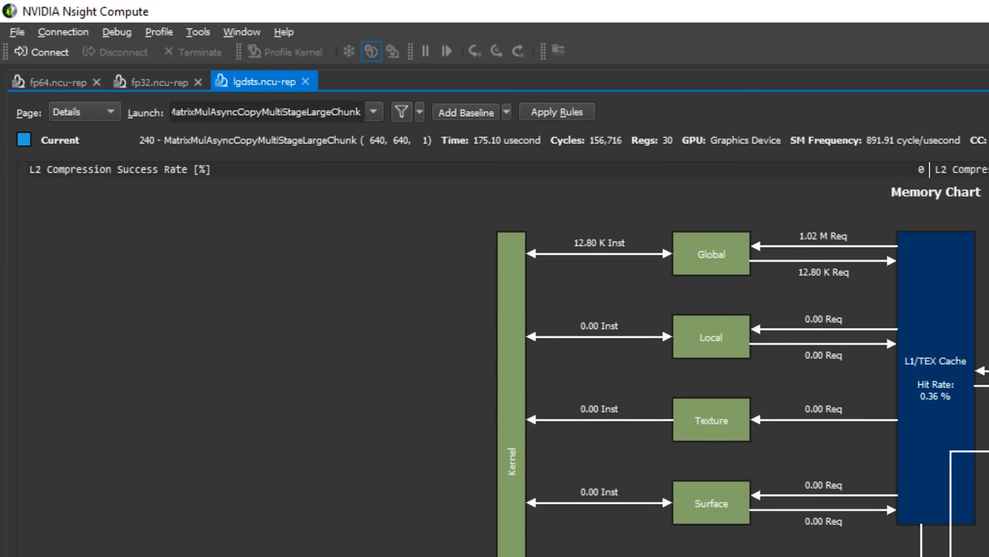
scroll("down", 3)
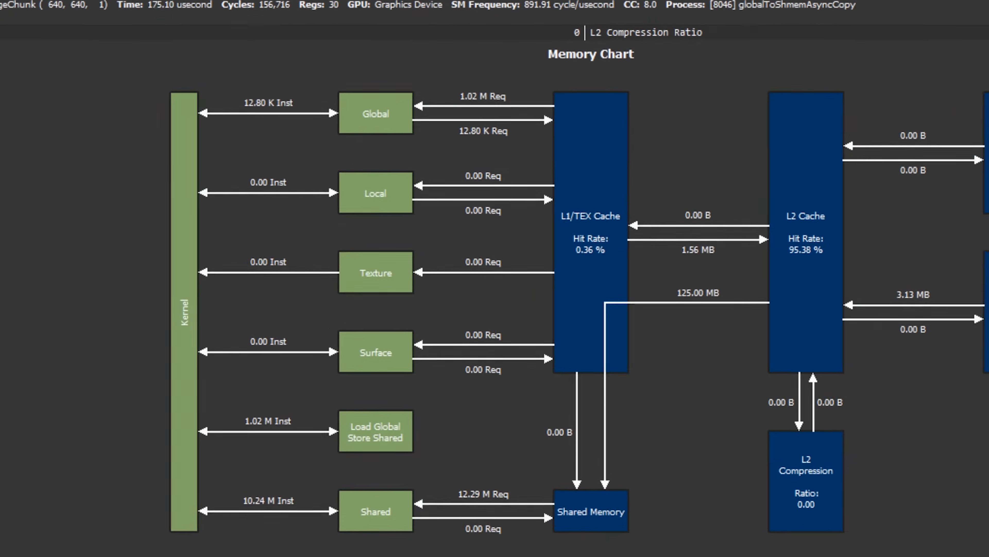
scroll("down", 3)
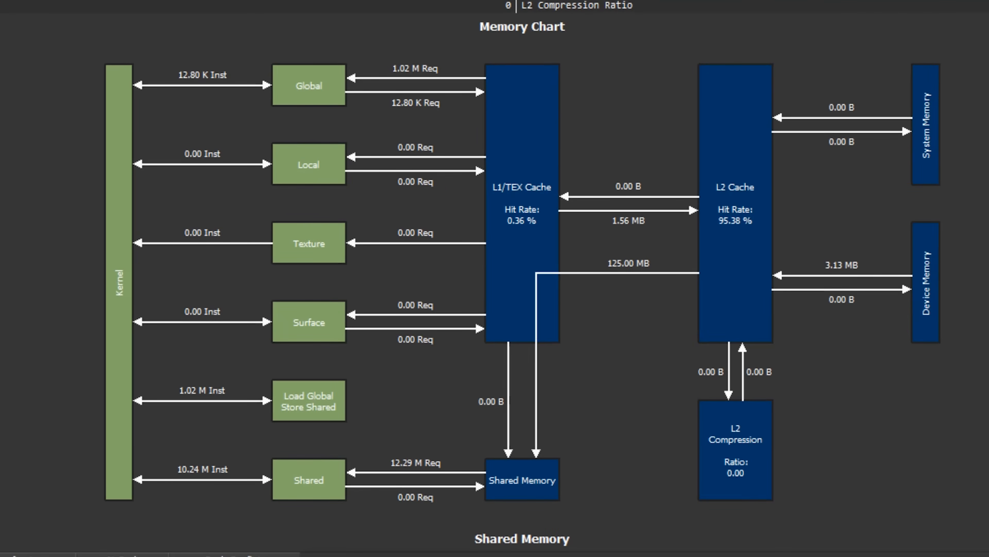